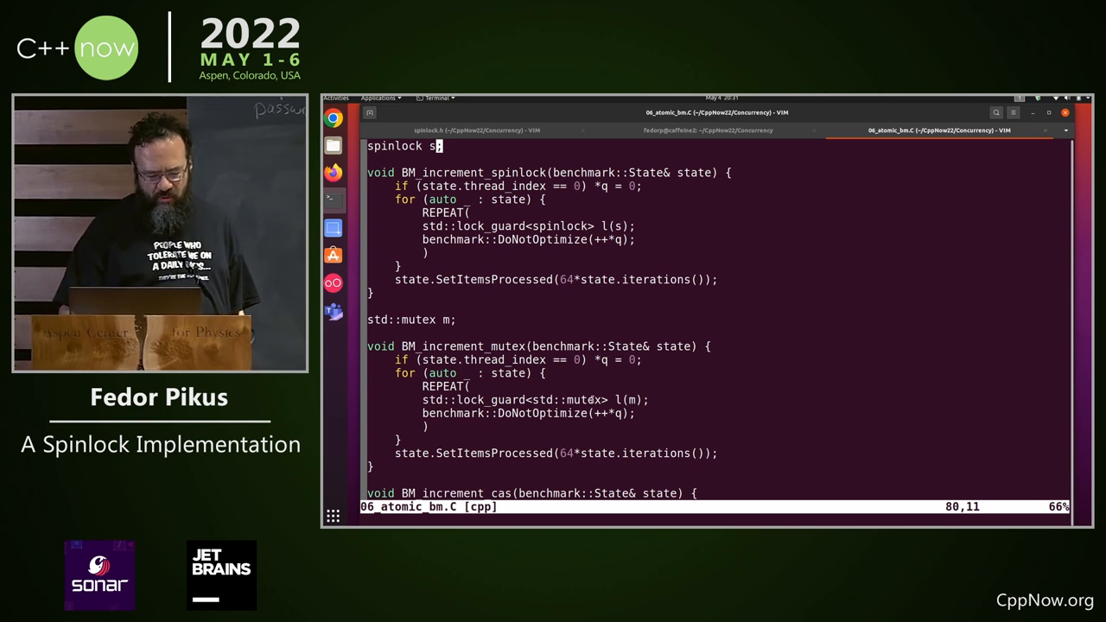
Show the benchmark results table comparing atomic, spinlock, mutex and CAS increments in the terminal.
{"action": "double_click", "coordinate": [582, 399]}
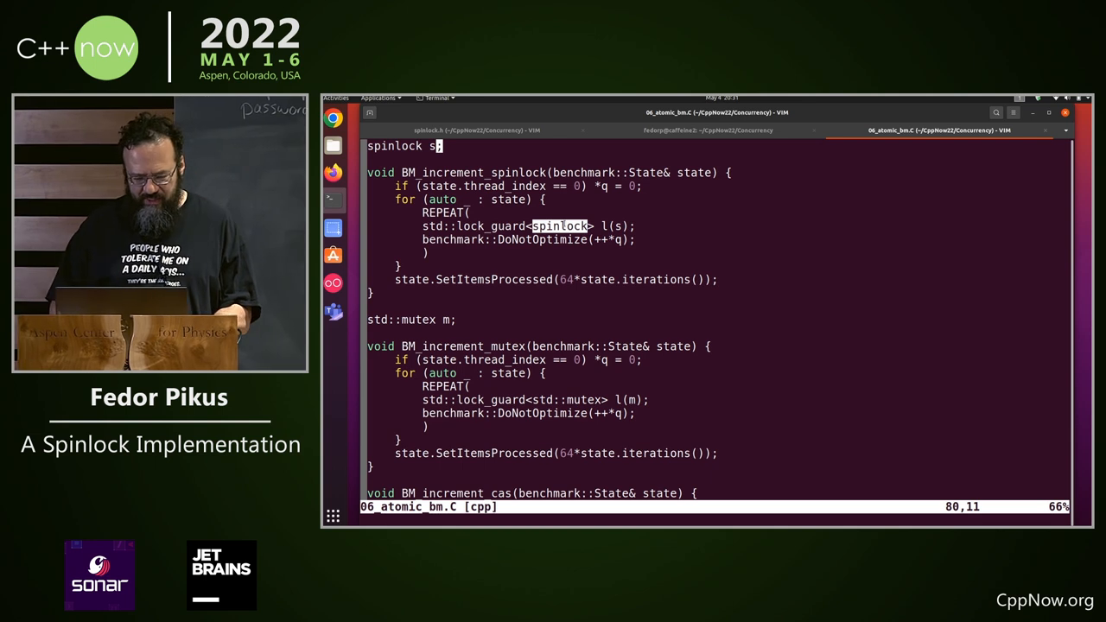
{"action": "left_click", "coordinate": [705, 131]}
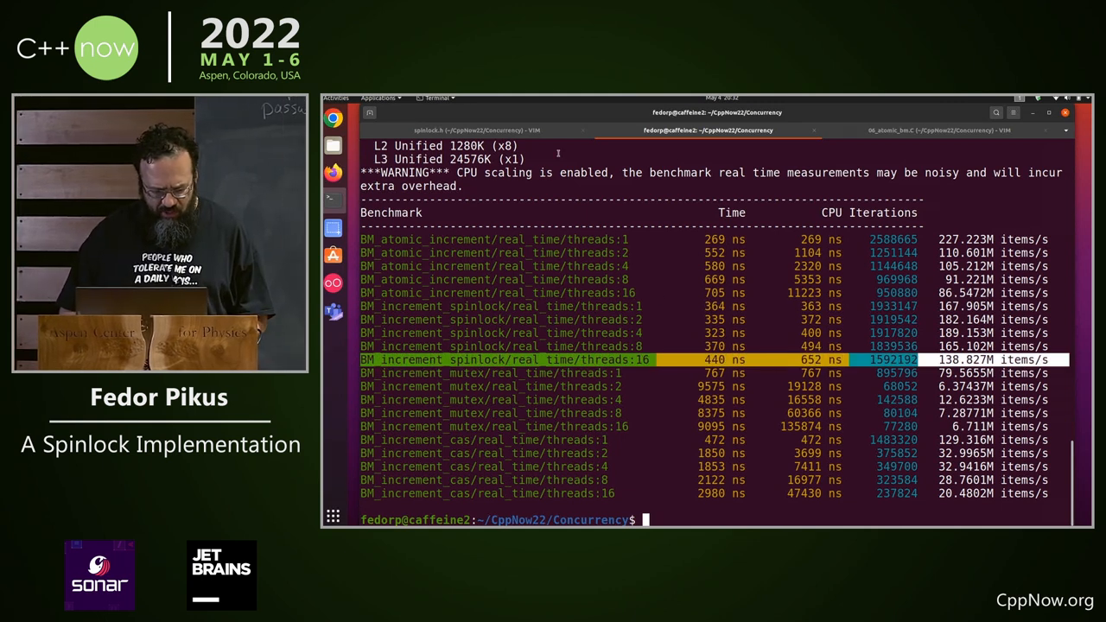
Display the spinlock class whose lock nanosleeps after eight failed exchange attempts.
{"action": "left_click", "coordinate": [475, 132]}
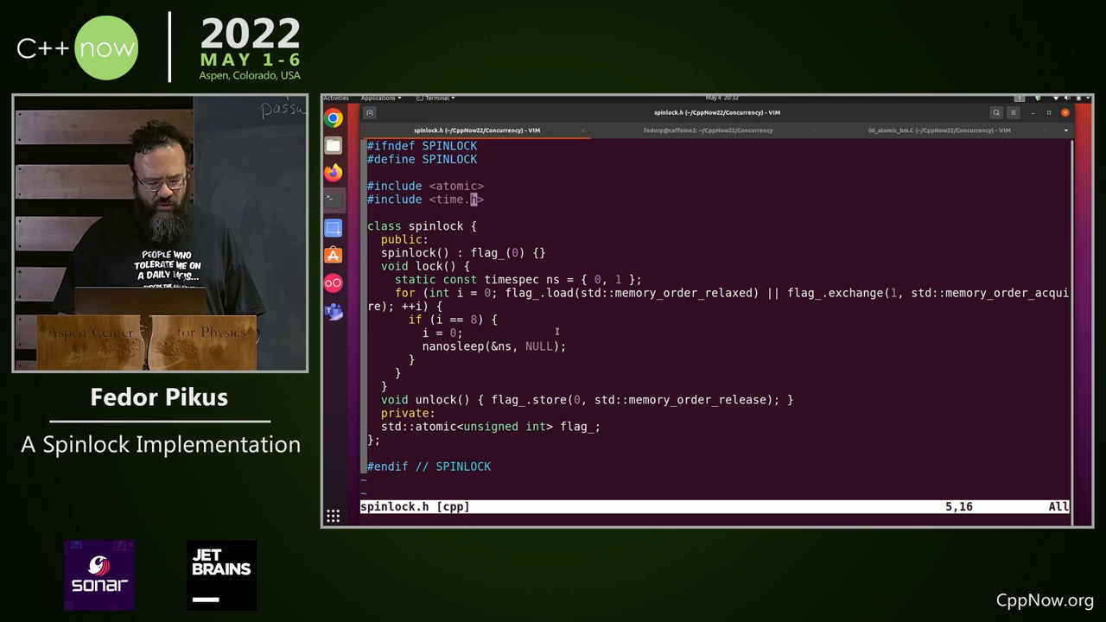
{"action": "mouse_move", "coordinate": [628, 297]}
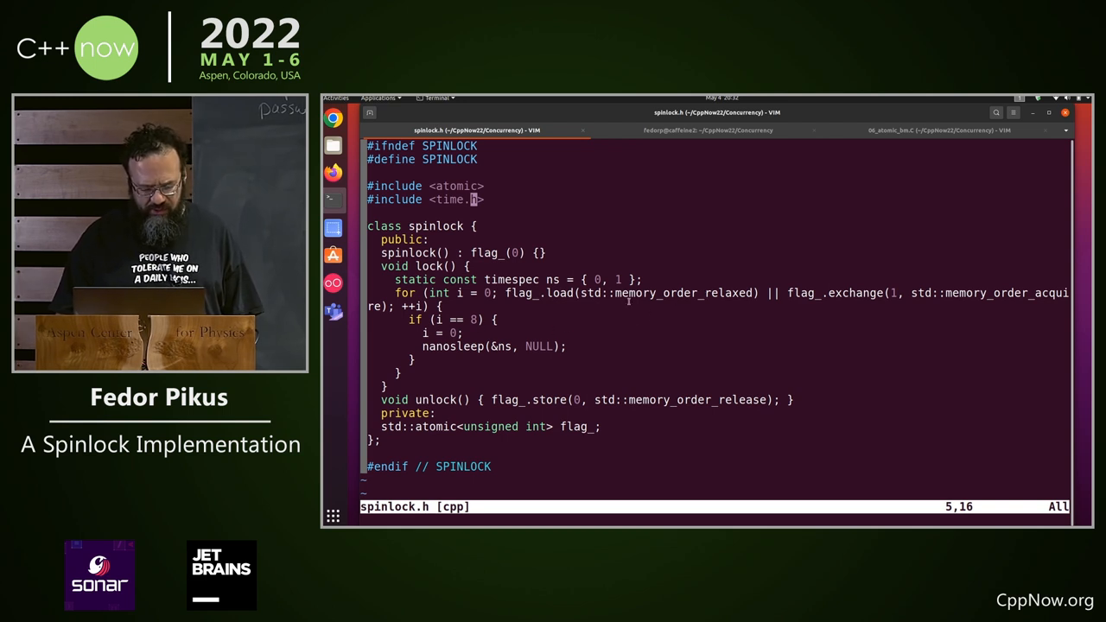